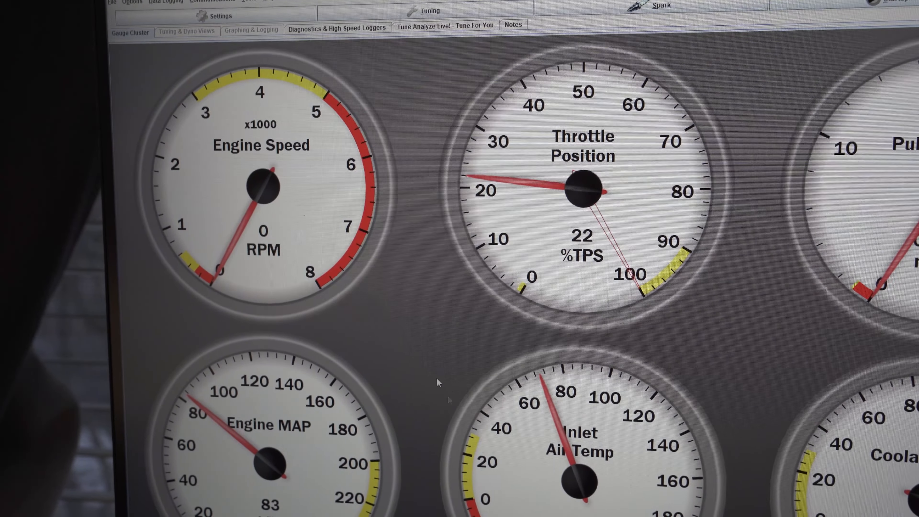
Bring up the Calibrate Throttle Position Sensor dialog from the Tools menu
left_click(252, 2)
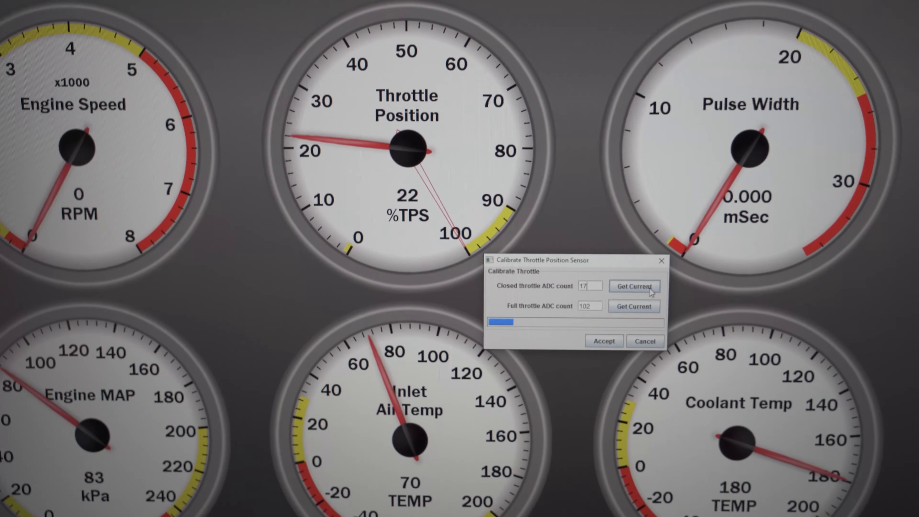
Capture live readings: closed-throttle count 36 and full-throttle count 102
left_click(634, 287)
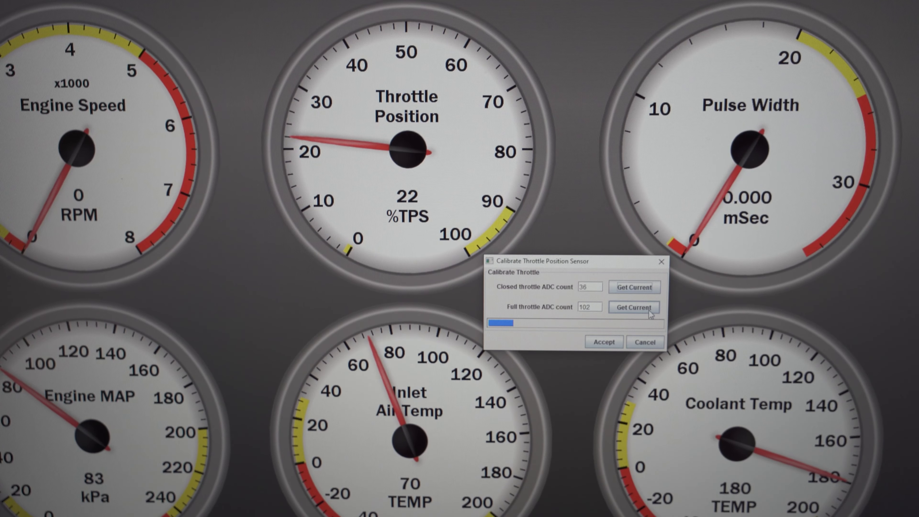
left_click(633, 306)
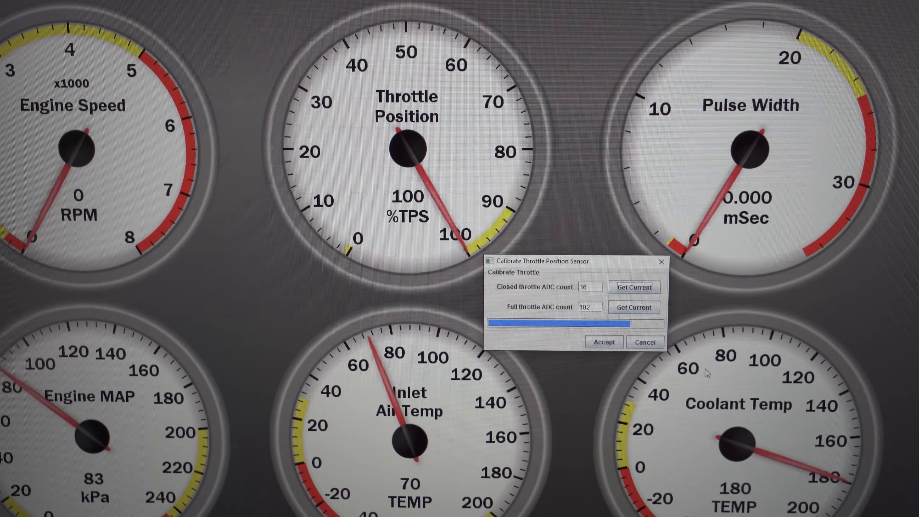